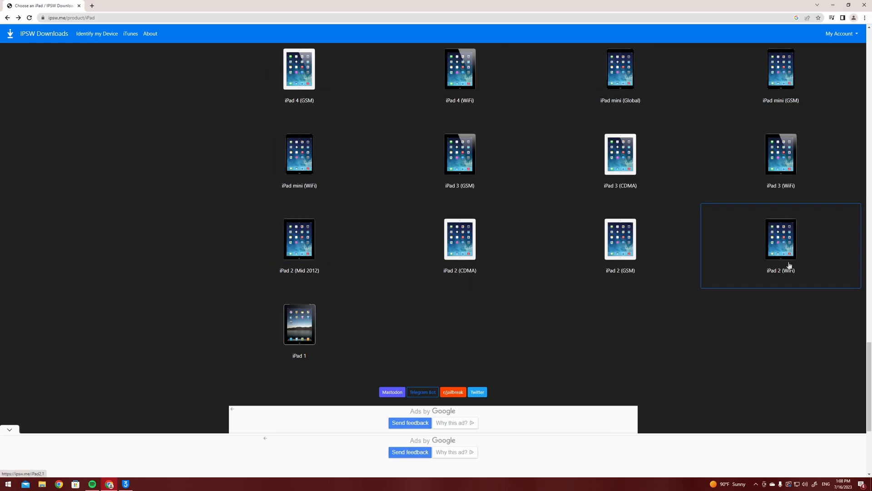
pyautogui.moveTo(789, 271)
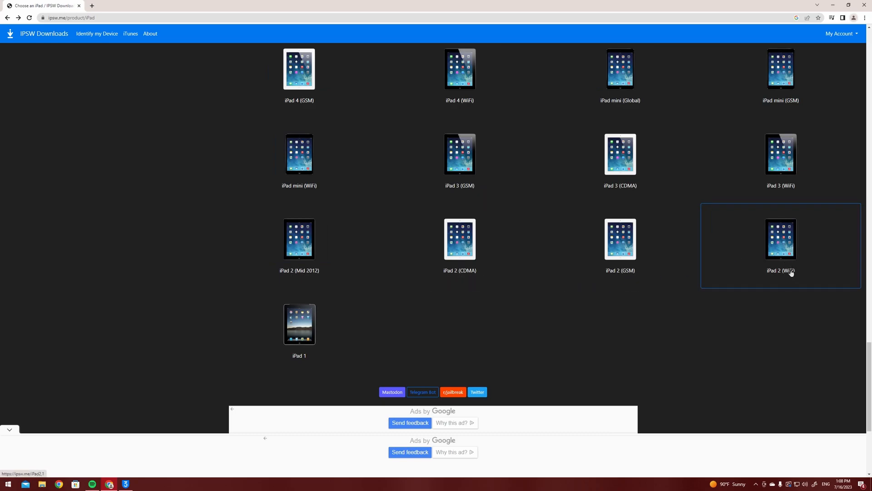
pyautogui.moveTo(299, 246)
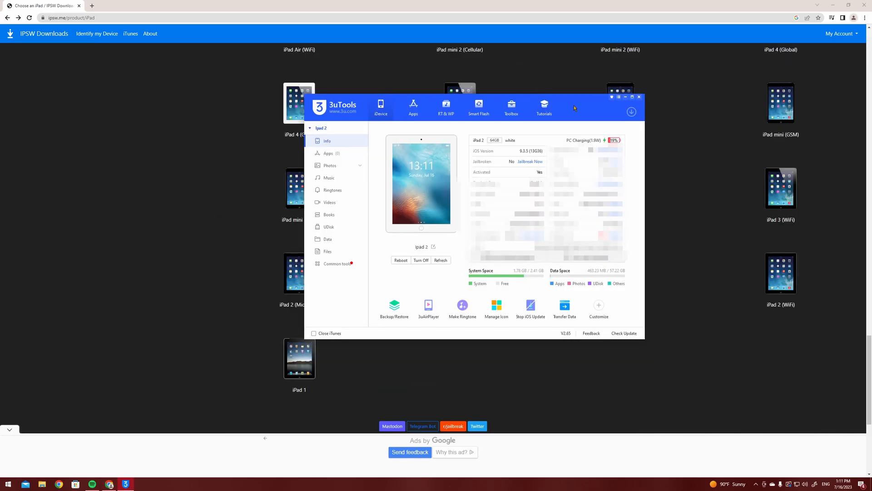
pyautogui.moveTo(619, 110)
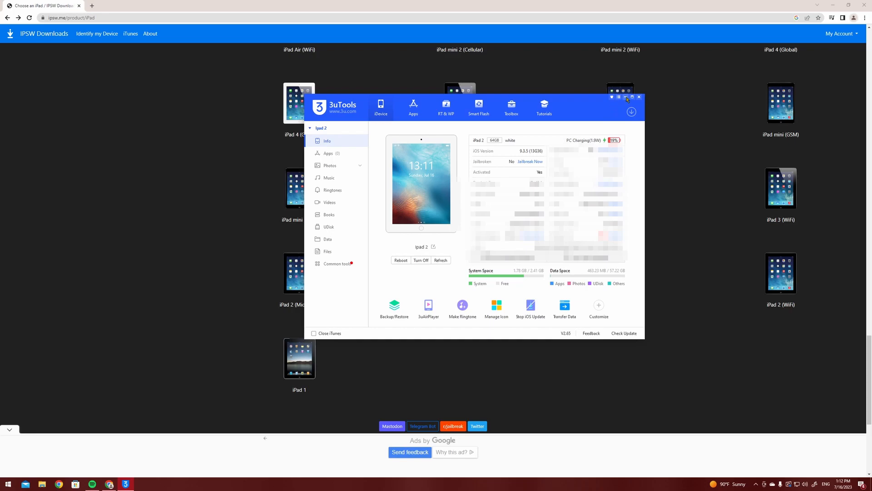
# Step: Hide the 3uTools window so the ipsw.me iPad model tiles are visible
pyautogui.click(639, 97)
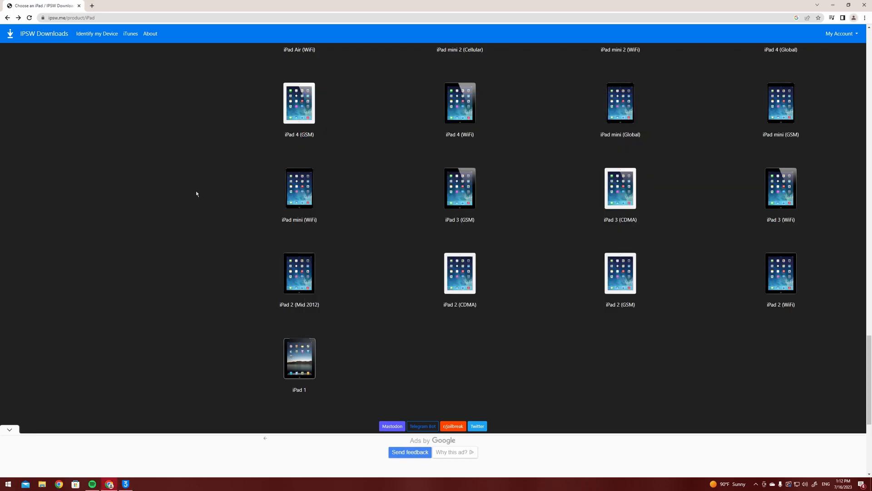
pyautogui.moveTo(477, 380)
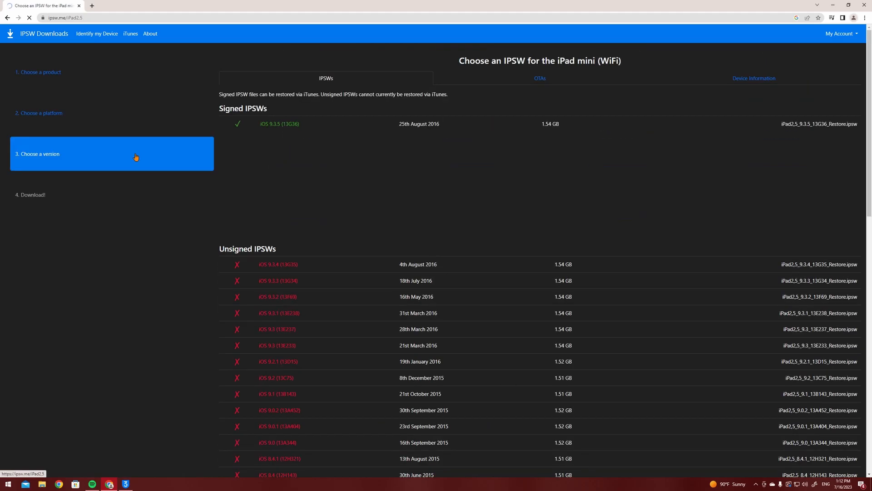
pyautogui.click(279, 124)
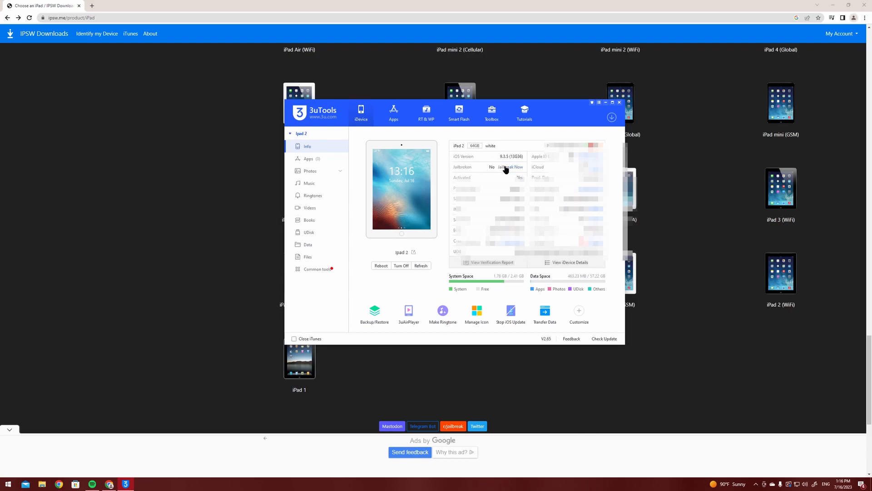
# Step: Launch the jailbreak tool from the Info page and start the Phoenix jailbreak on the iPad 2
pyautogui.click(510, 167)
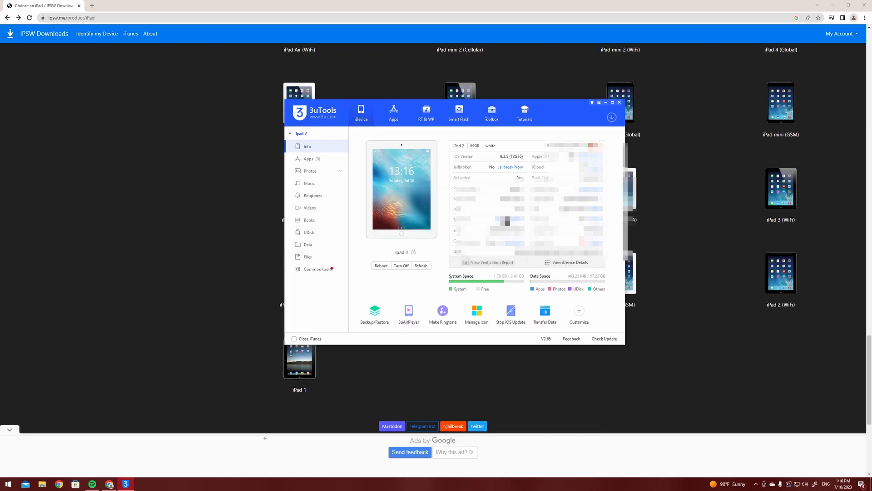
pyautogui.click(510, 168)
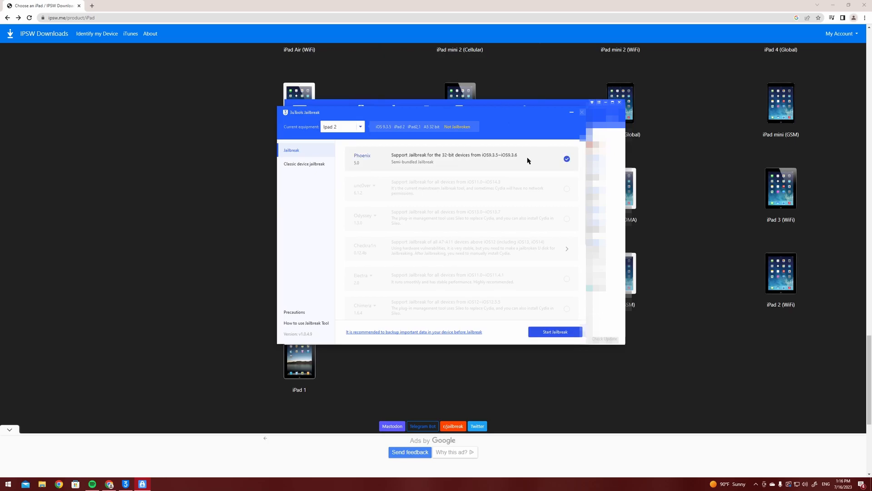
pyautogui.moveTo(491, 309)
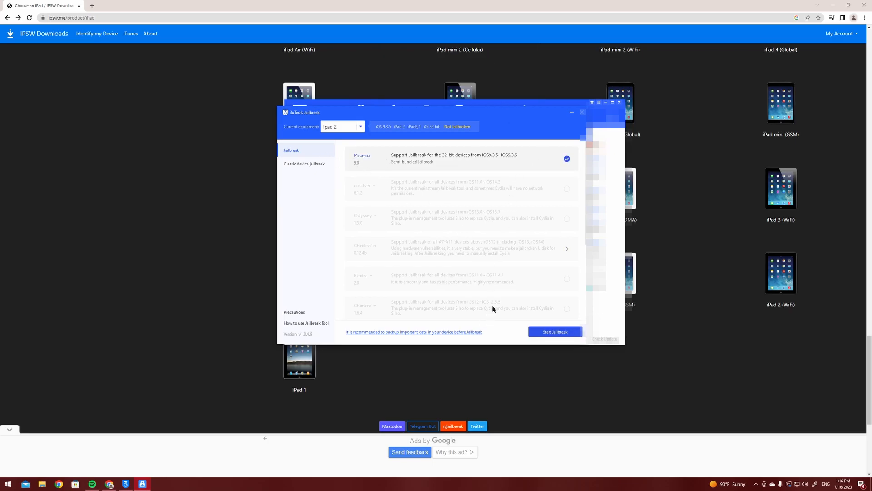
pyautogui.click(554, 332)
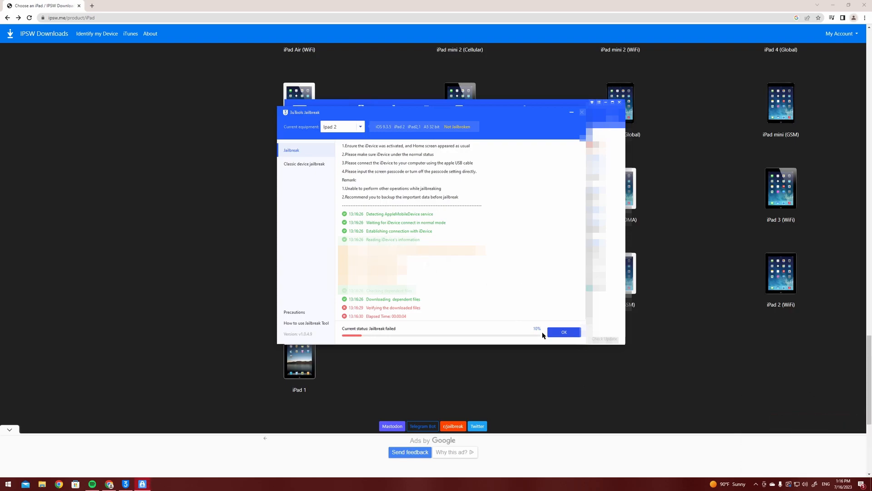
pyautogui.moveTo(373, 315)
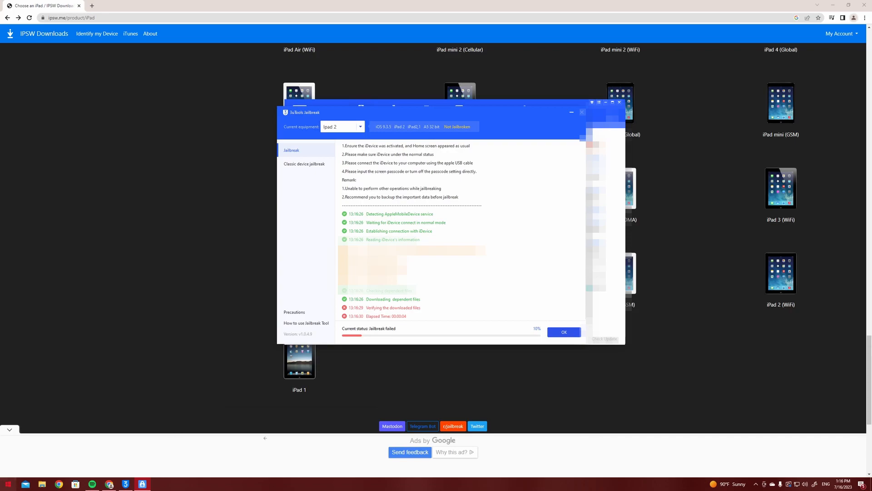
# Step: Find Windows Security via Start search 'secur' and switch Real-time protection off
pyautogui.click(8, 482)
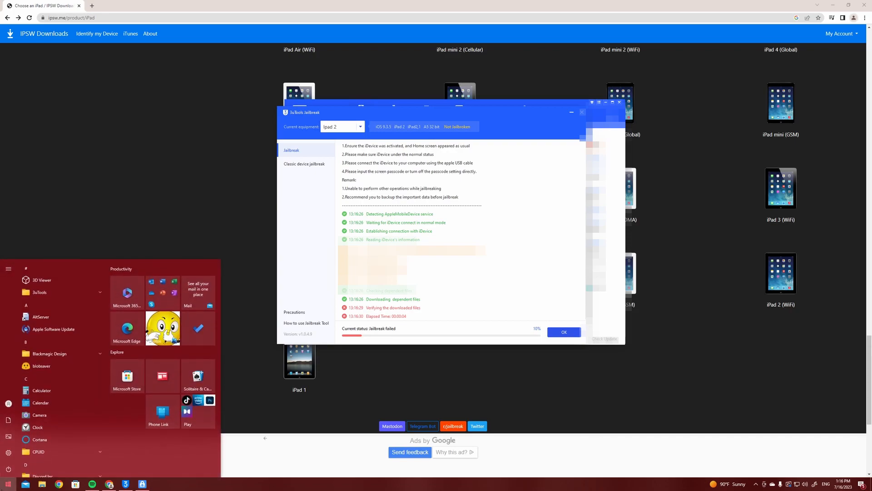
pyautogui.write('secur')
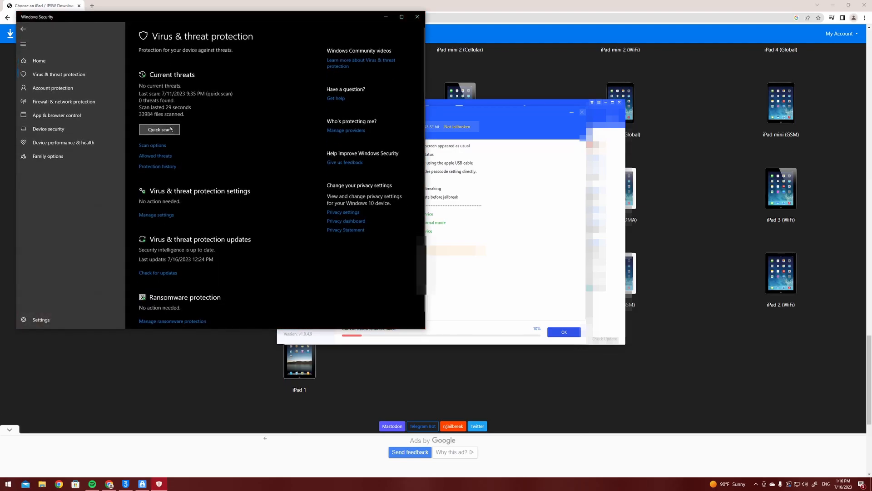
pyautogui.click(157, 216)
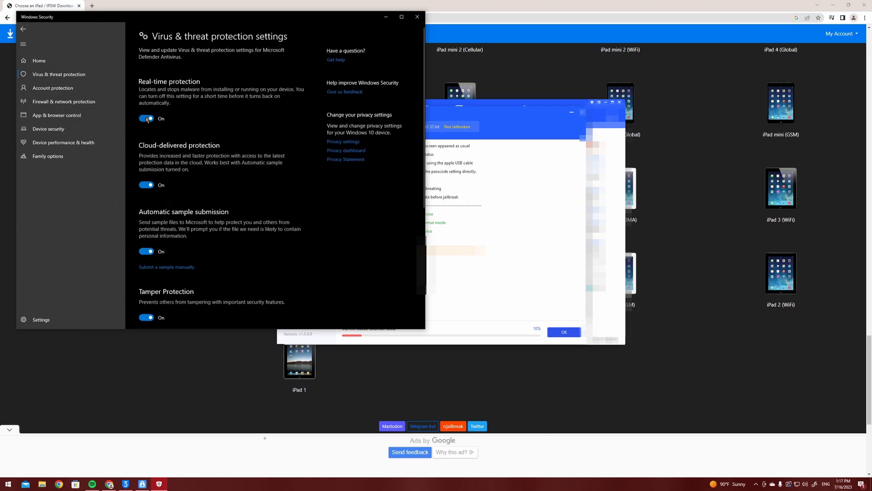
pyautogui.click(145, 118)
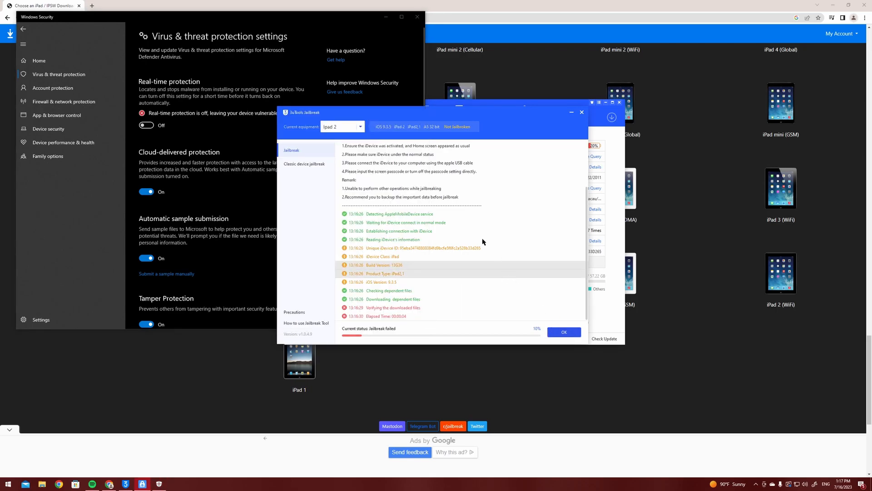
# Step: Dismiss the failed result, rerun the Phoenix jailbreak and begin entering the Apple ID
pyautogui.click(418, 17)
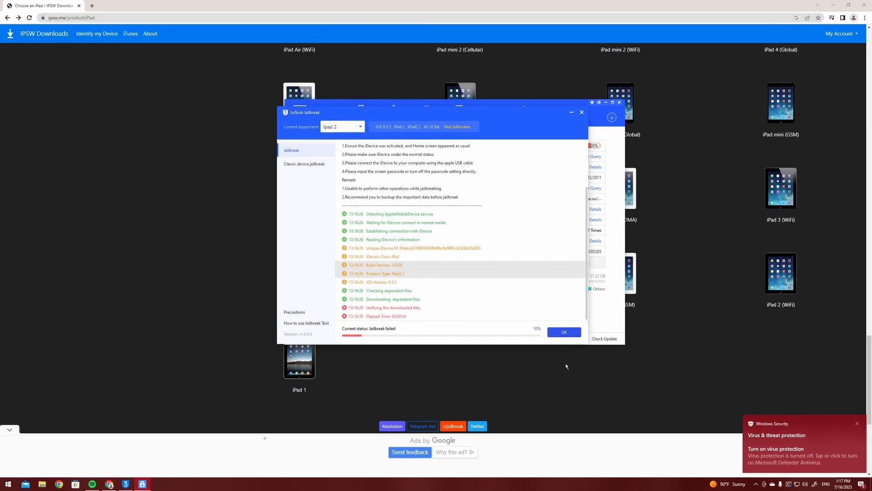
pyautogui.click(563, 332)
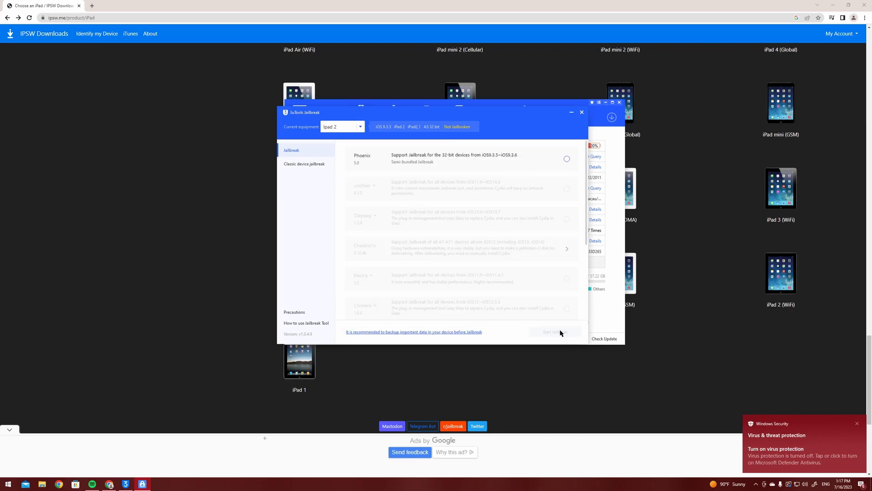
pyautogui.click(566, 158)
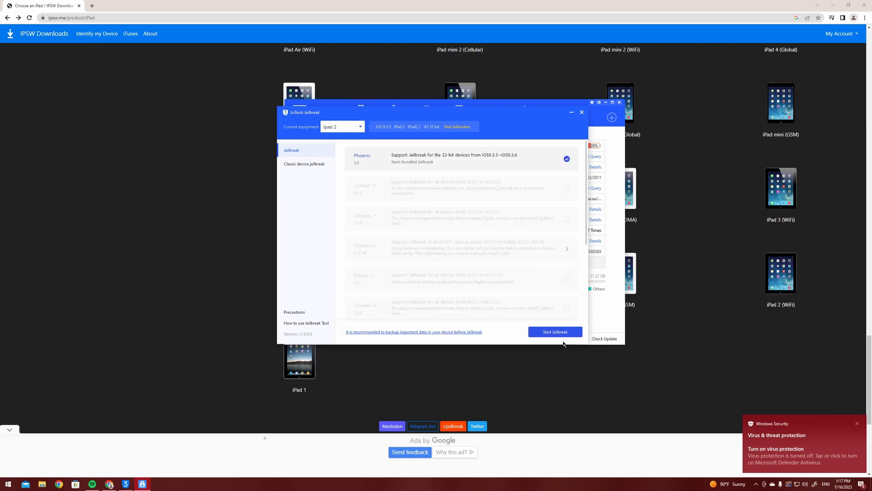
pyautogui.click(554, 331)
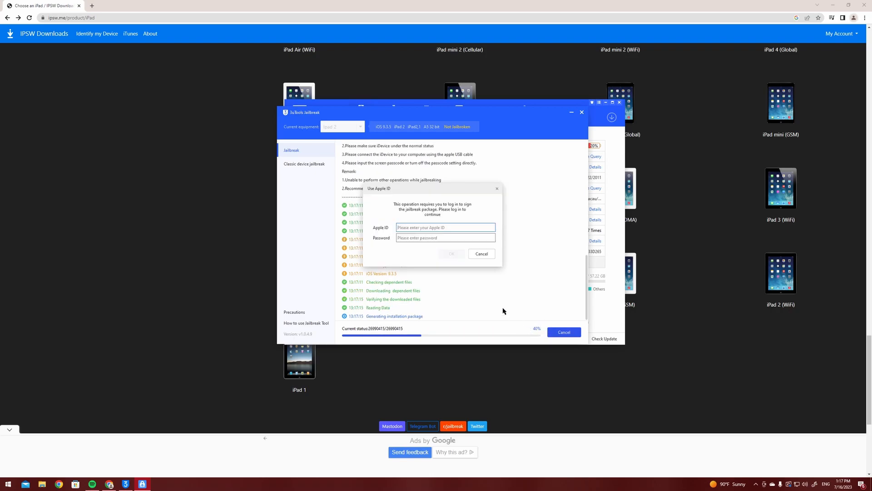
pyautogui.click(444, 227)
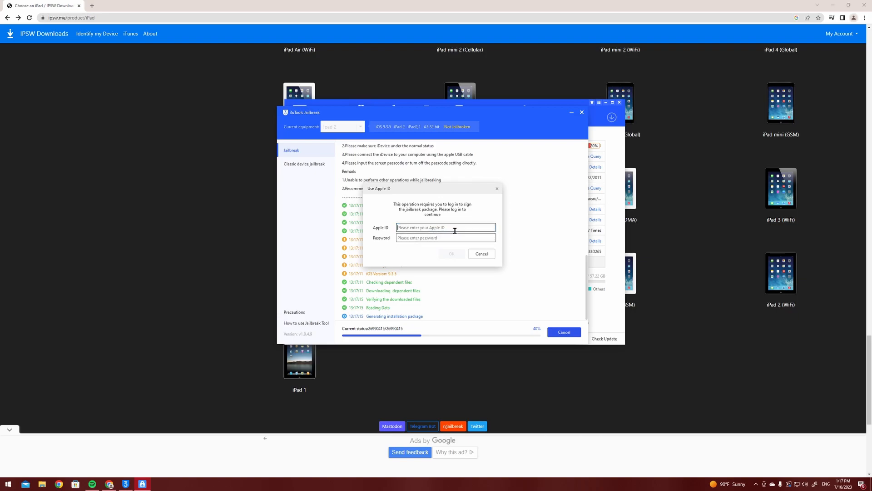
pyautogui.click(445, 238)
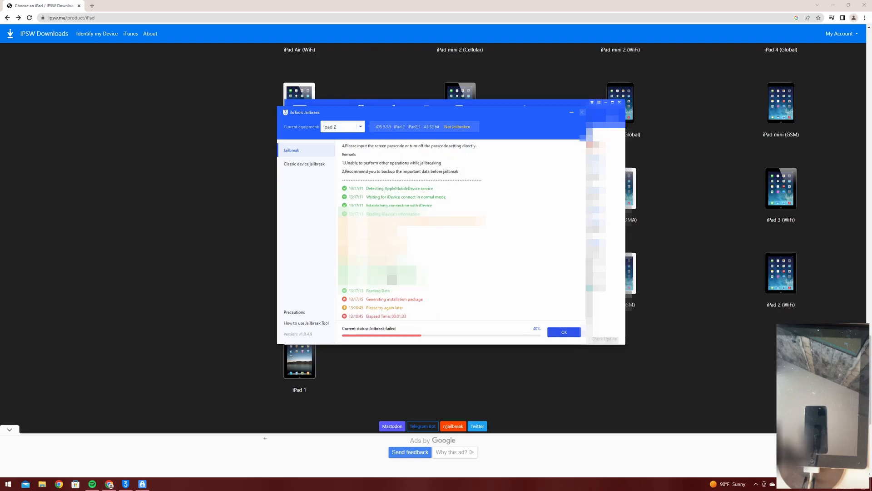
# Step: Dismiss the second failure and start a third Phoenix jailbreak run
pyautogui.click(564, 332)
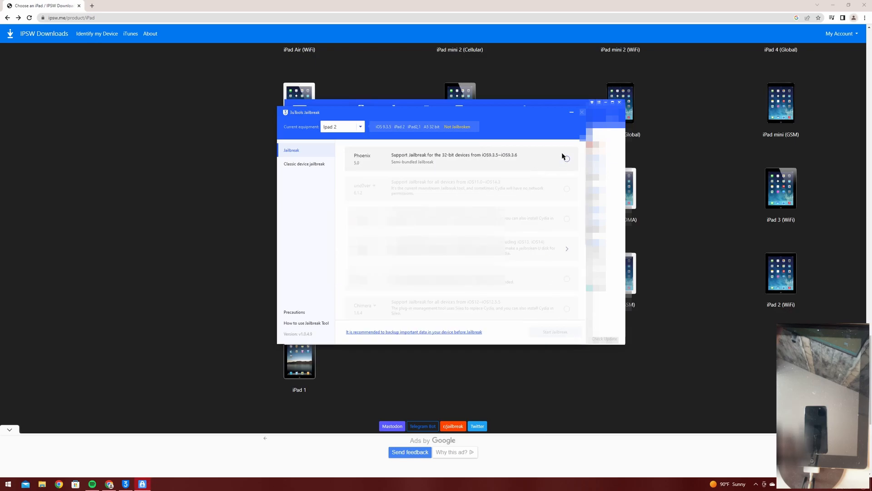
pyautogui.click(554, 332)
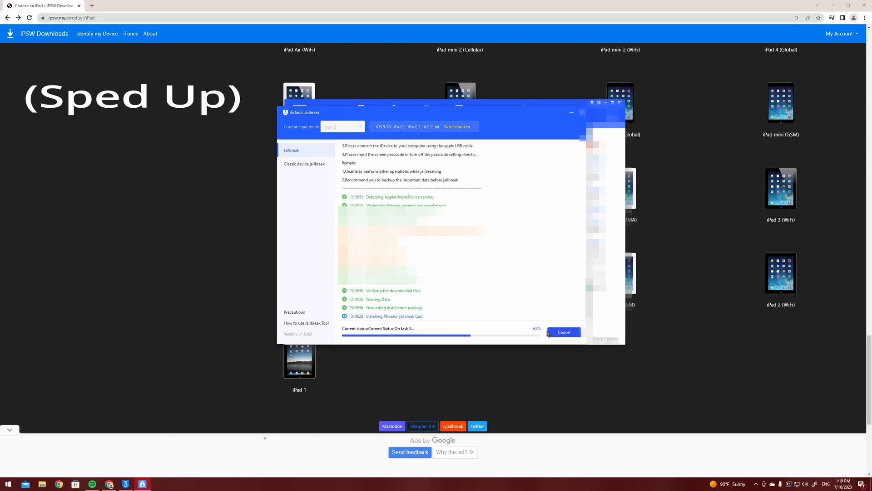
pyautogui.moveTo(536, 326)
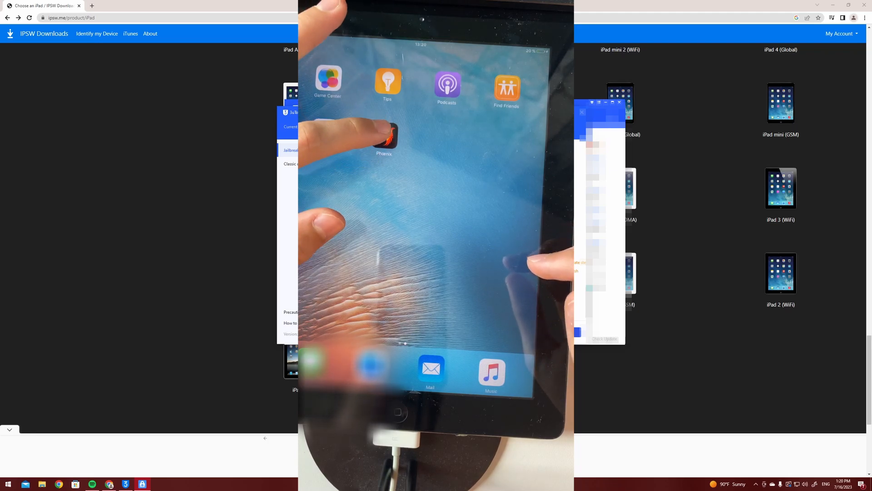
# Step: Tap the Phoenix icon on the iPad home screen to launch the jailbreak app
pyautogui.click(384, 132)
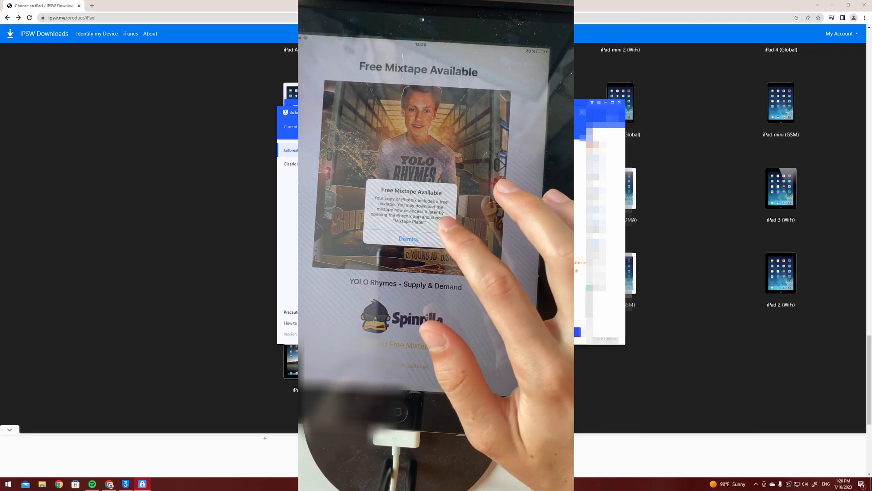
pyautogui.click(408, 239)
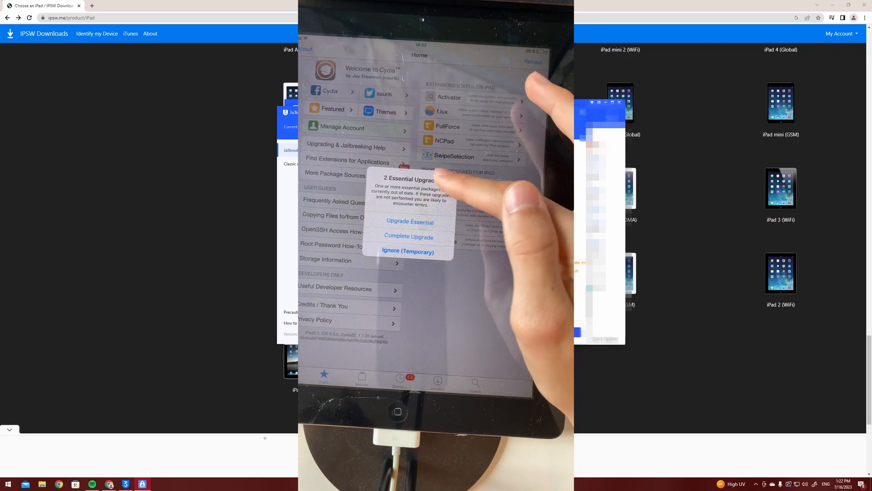
# Step: Choose Upgrade Essential in Cydia's popup and confirm the upgrade
pyautogui.click(410, 222)
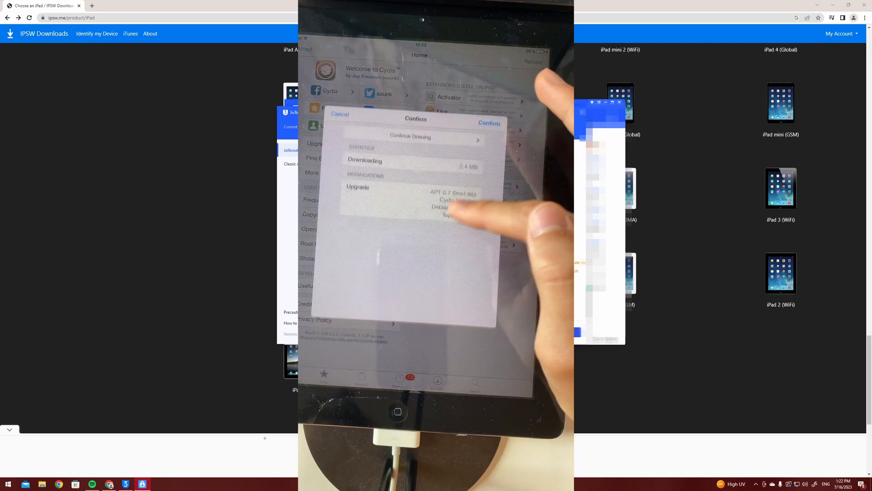
pyautogui.click(489, 123)
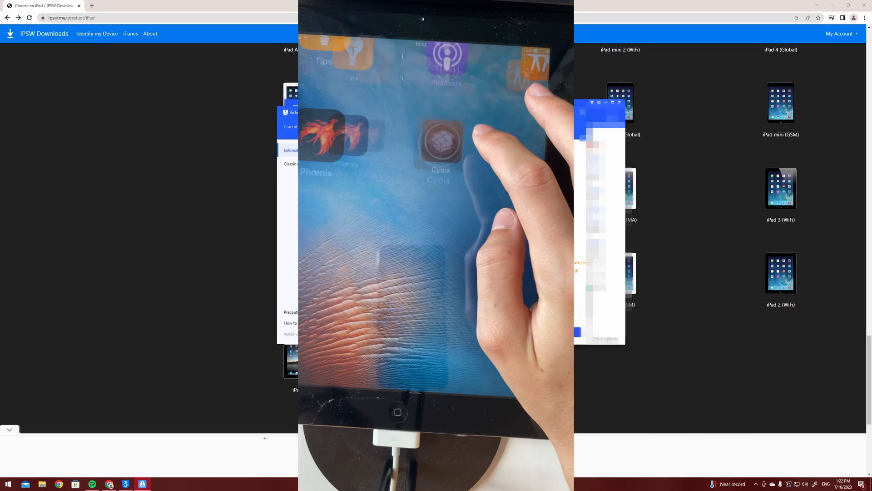
# Step: Relaunch Cydia from the home screen and go to its Sources list
pyautogui.click(440, 142)
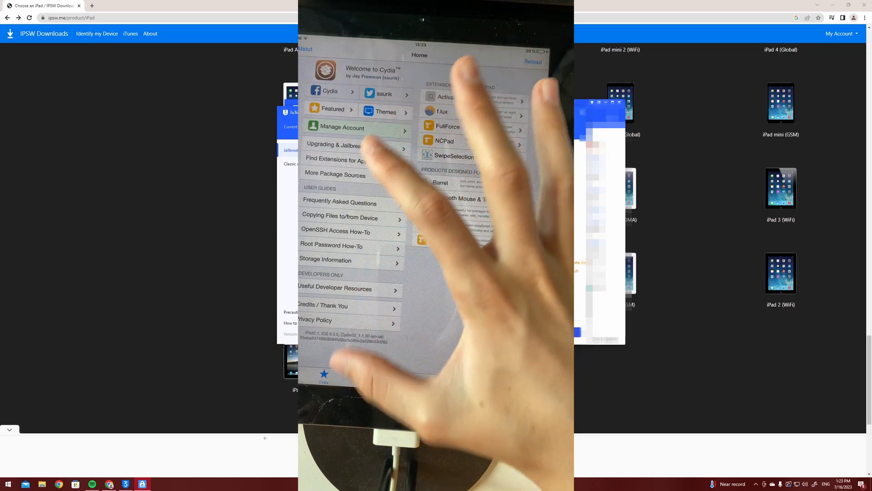
pyautogui.click(362, 380)
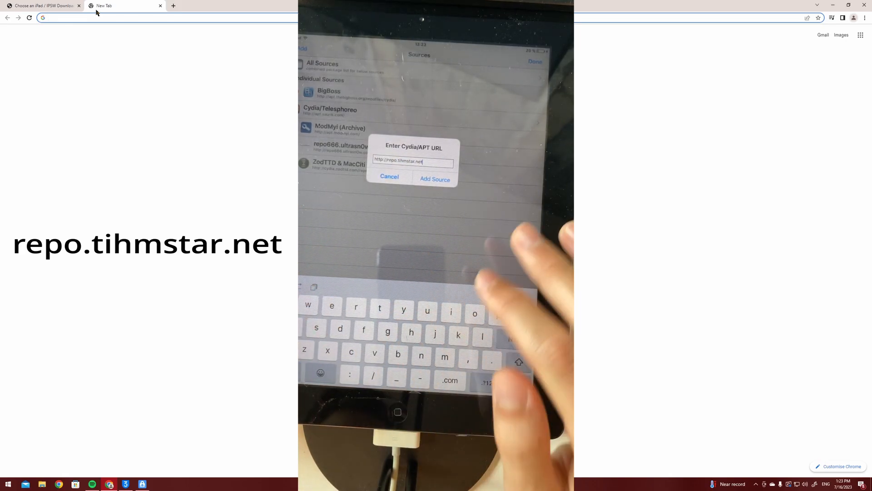
pyautogui.click(435, 179)
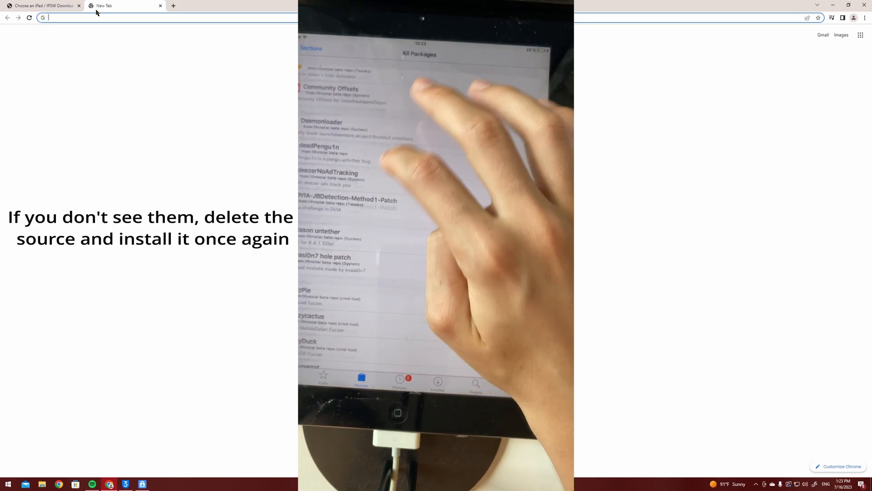
# Step: Locate kDFUApp in the tihmstar package list and start its installation
pyautogui.scroll(-3)
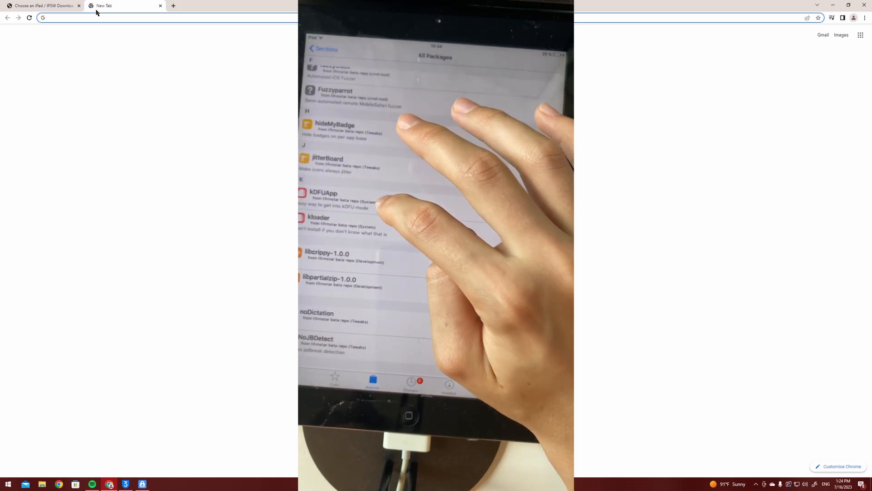
pyautogui.click(323, 197)
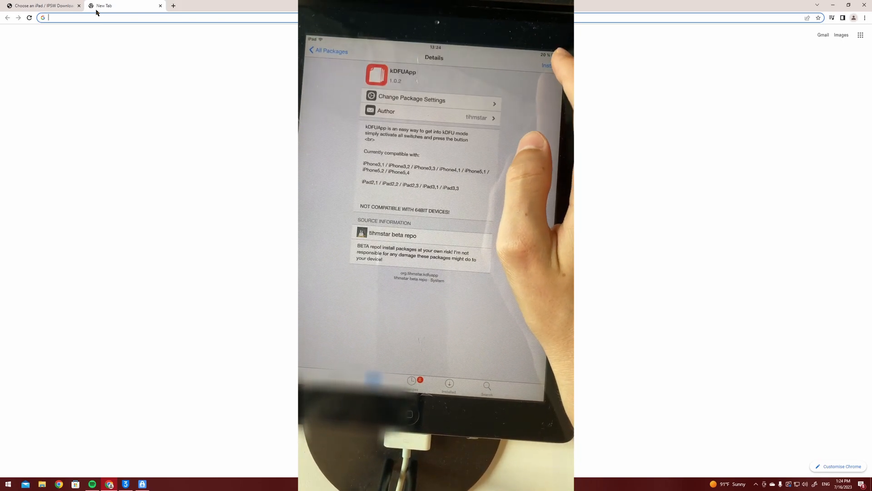
pyautogui.click(548, 66)
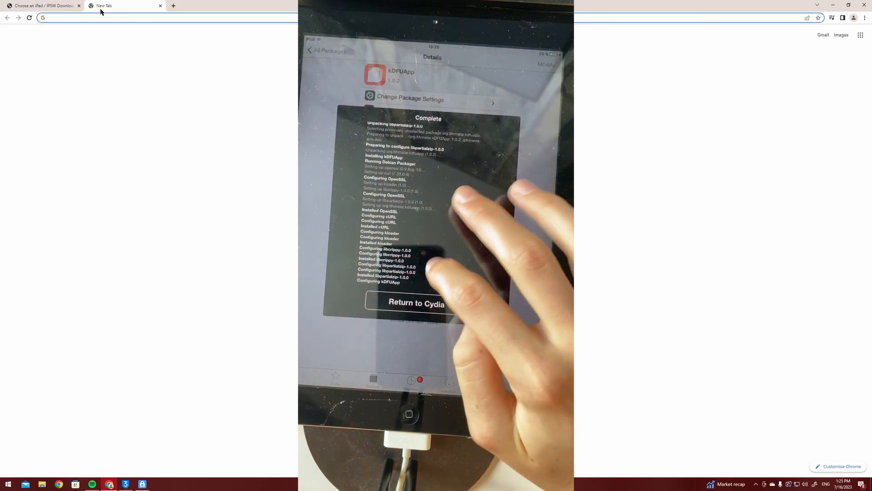
# Step: Return from the finished Cydia install log and launch kDFUApp from the home screen
pyautogui.click(416, 302)
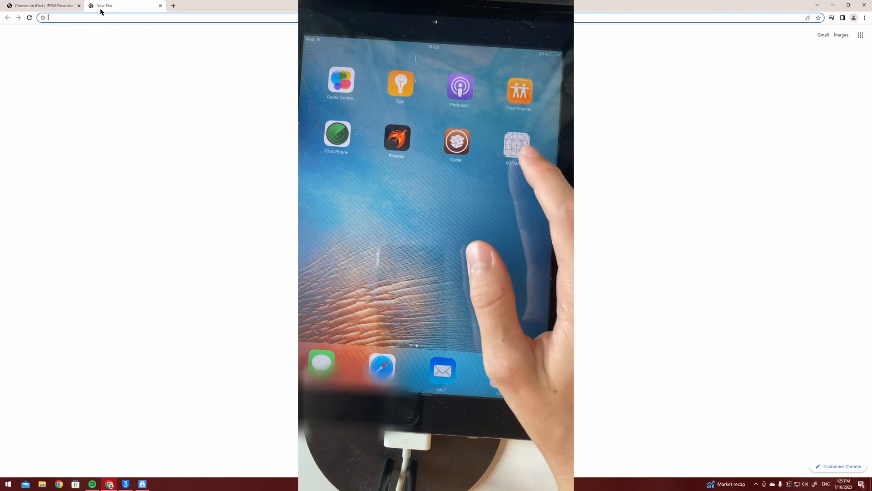
pyautogui.click(517, 145)
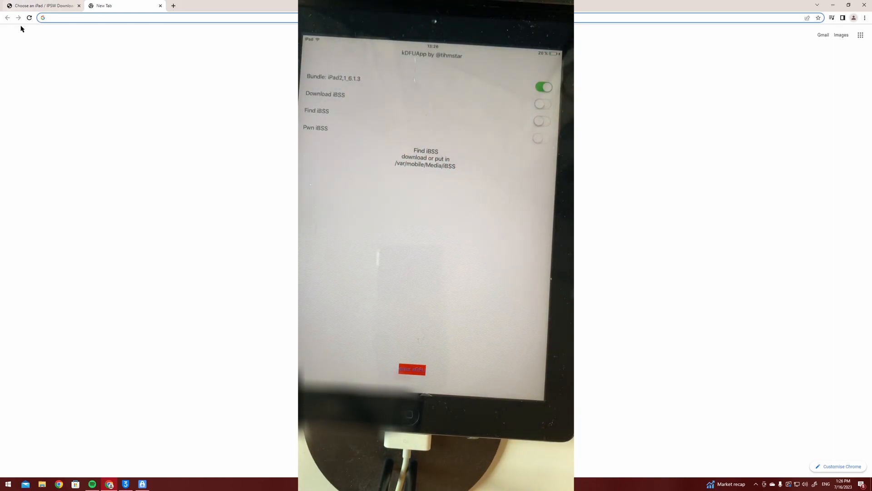
# Step: Search Google for "3utools ios 6.1.3" and open the 3u.com iPad 2 downgrade guide result
pyautogui.click(110, 17)
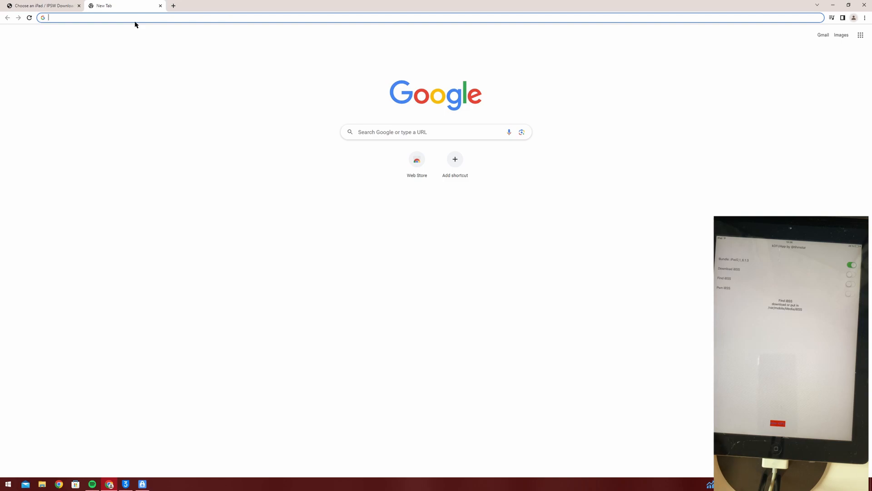
pyautogui.write('3utools ios 6.1.3')
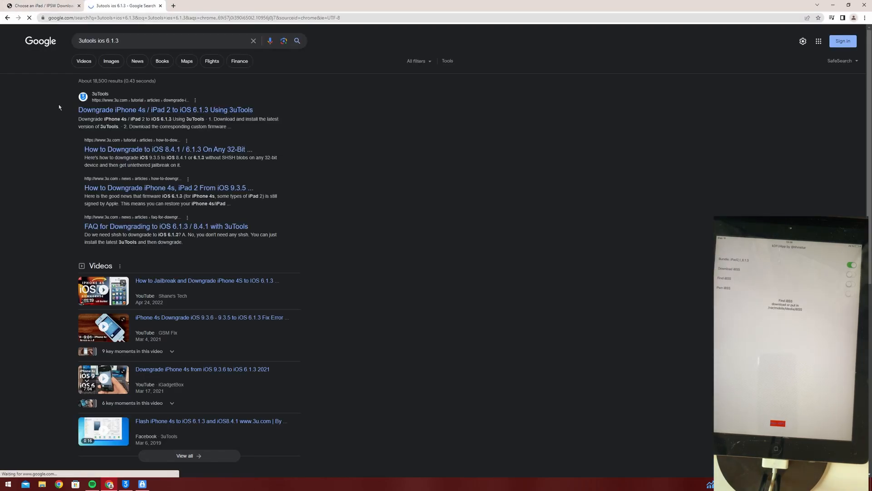
pyautogui.click(166, 110)
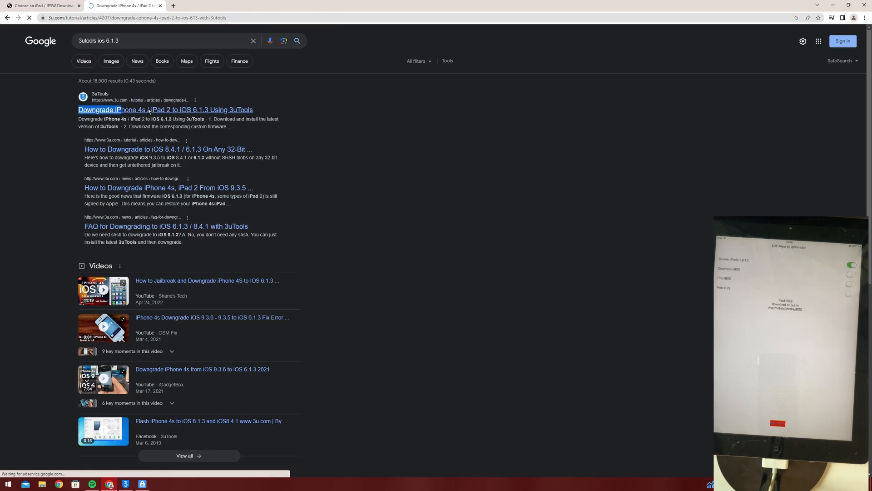
# Step: Start downloading ota_iPad2,1.ipsw from the guide and check its progress in Downloads
pyautogui.click(165, 110)
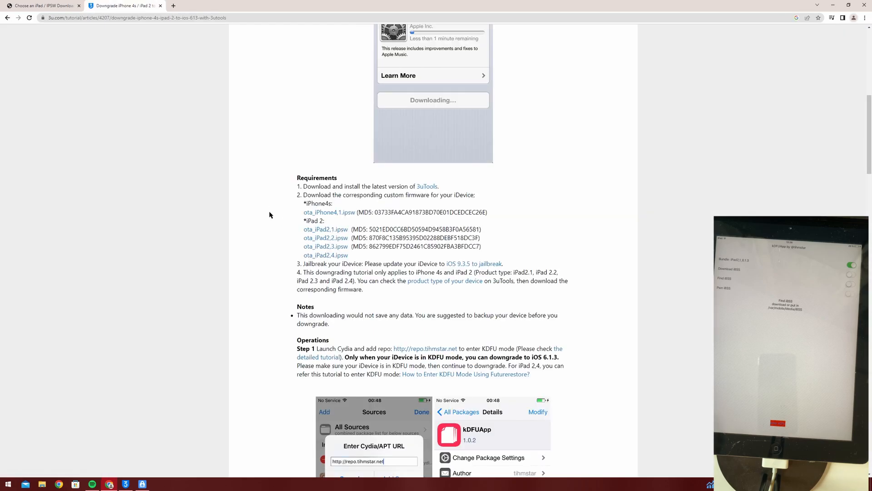
pyautogui.rightClick(325, 229)
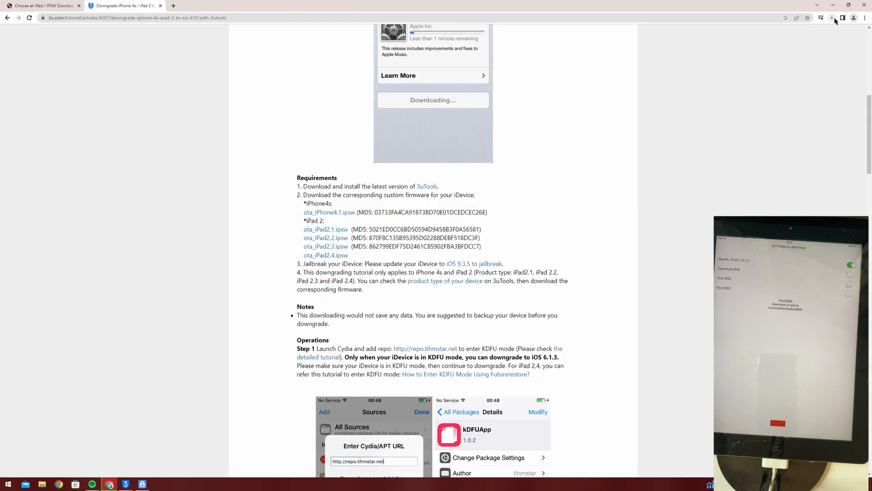
pyautogui.click(832, 18)
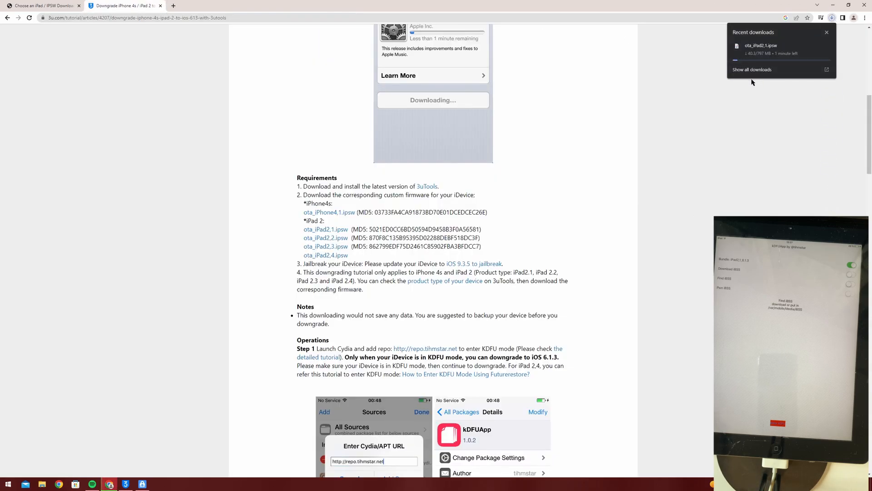
pyautogui.moveTo(757, 117)
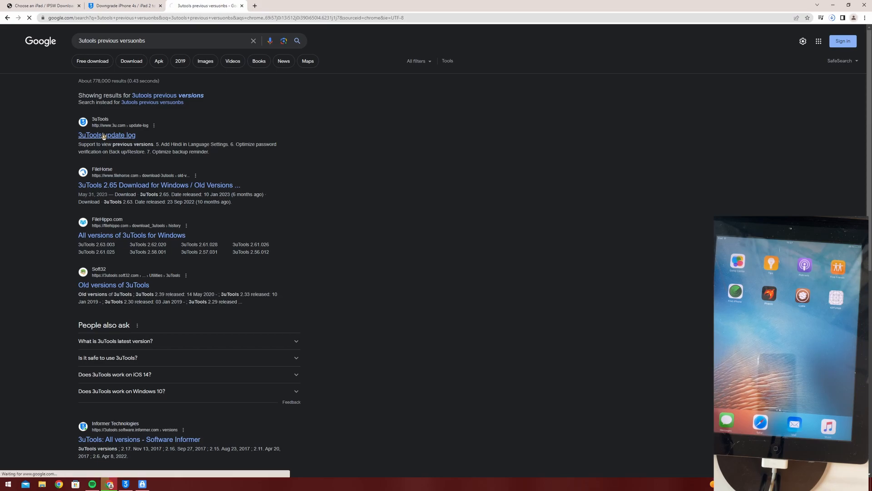
# Step: Browse the 3uTools update log of older releases and run the downloaded 3uTools setup file
pyautogui.click(106, 136)
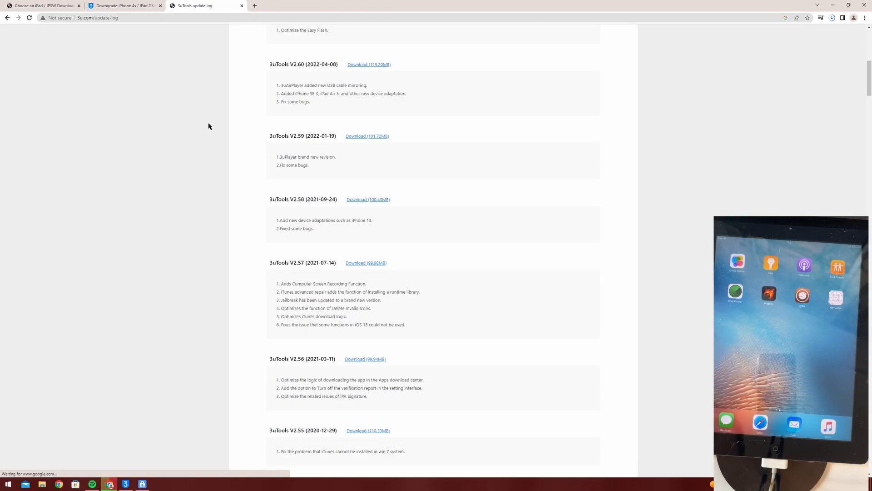
pyautogui.scroll(-3)
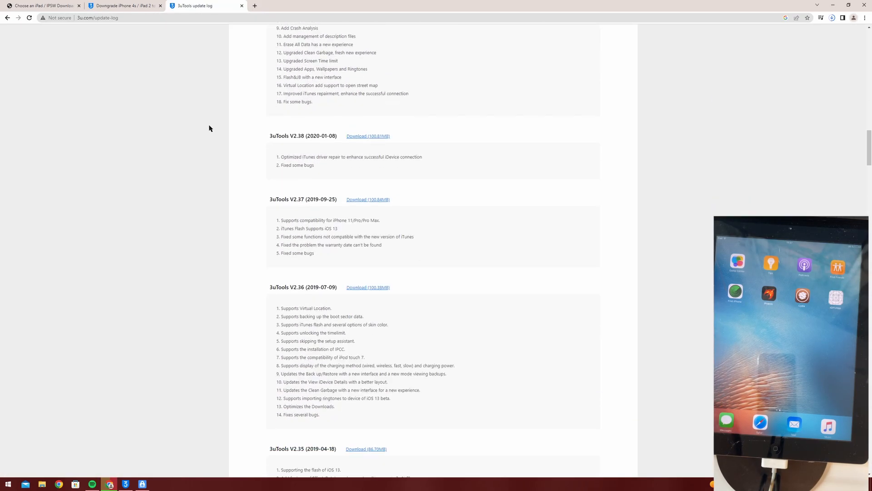
pyautogui.scroll(-3)
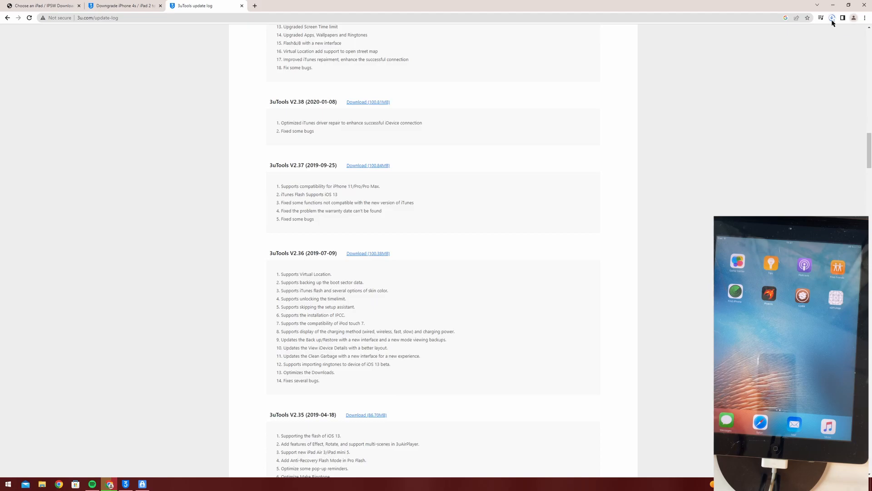
pyautogui.click(833, 17)
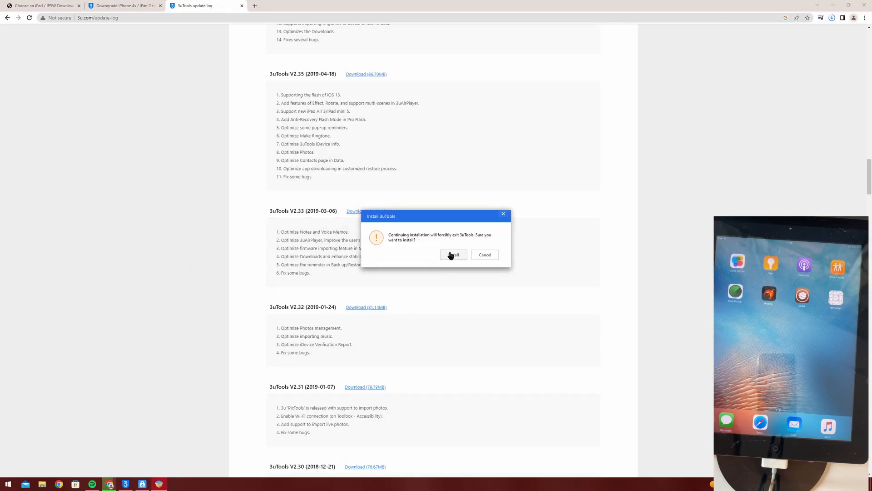
# Step: Confirm closing 3uTools, install the older build and launch it with the iPad 2 connected
pyautogui.click(453, 255)
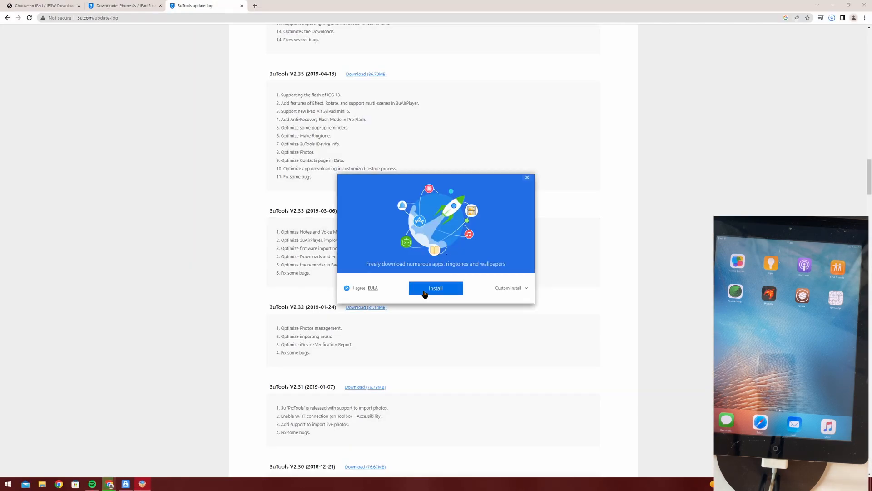
pyautogui.click(435, 288)
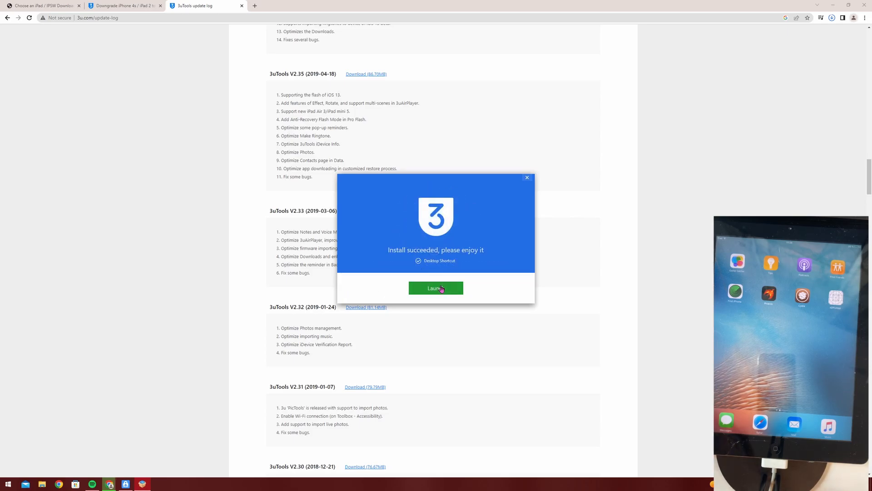
pyautogui.click(435, 288)
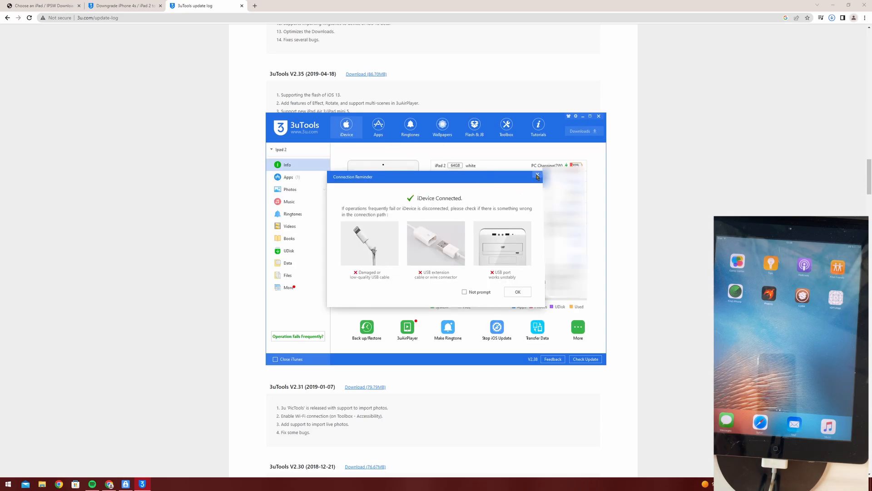
# Step: Dismiss the Connection Reminder and go to the Flash & JB Pro Flash section
pyautogui.click(537, 176)
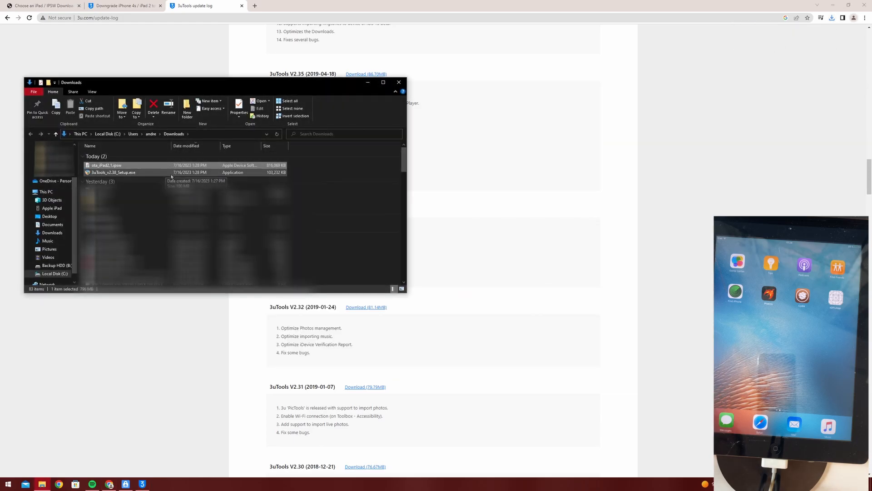
pyautogui.click(143, 484)
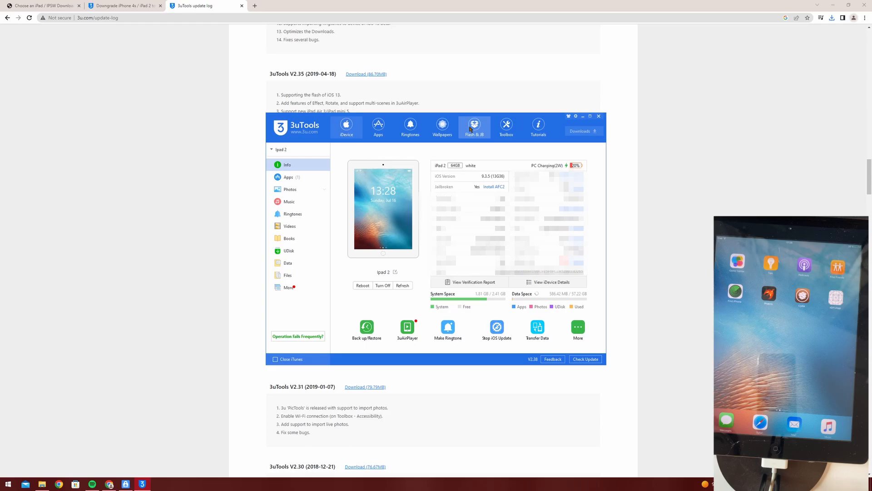
pyautogui.click(474, 128)
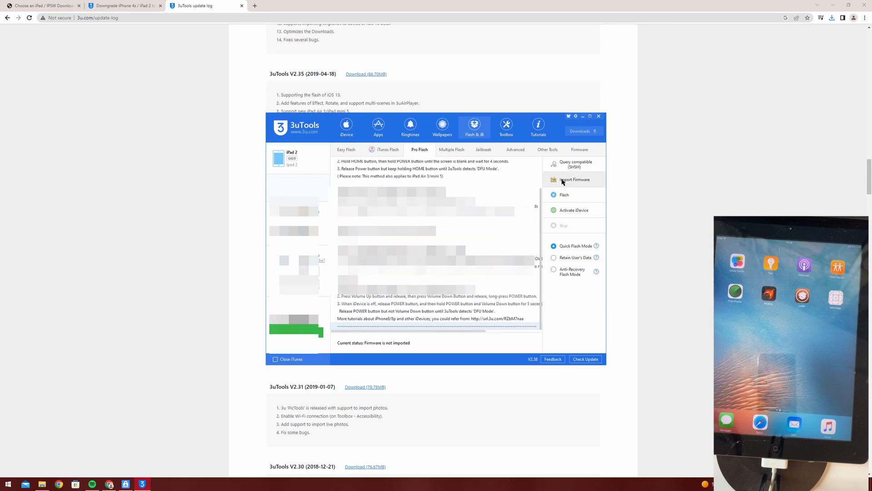
# Step: Import ota_iPad2,1.ipsw from the Downloads folder as the current firmware
pyautogui.click(573, 179)
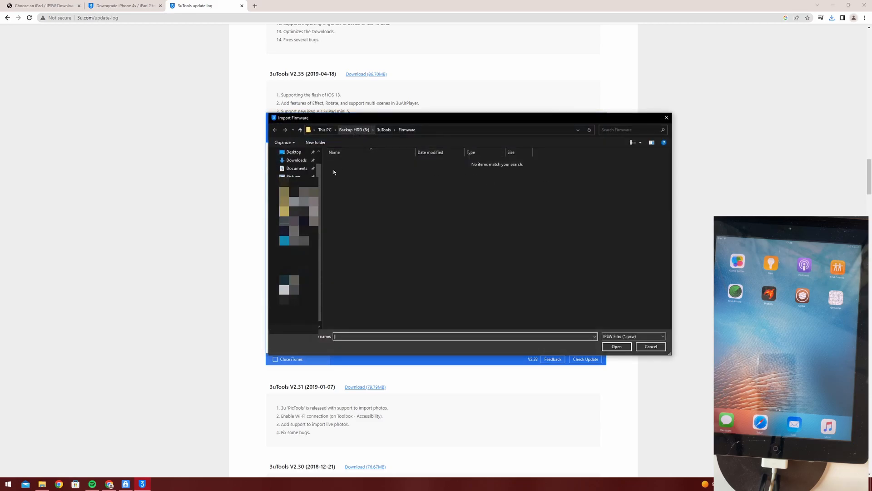
pyautogui.click(296, 160)
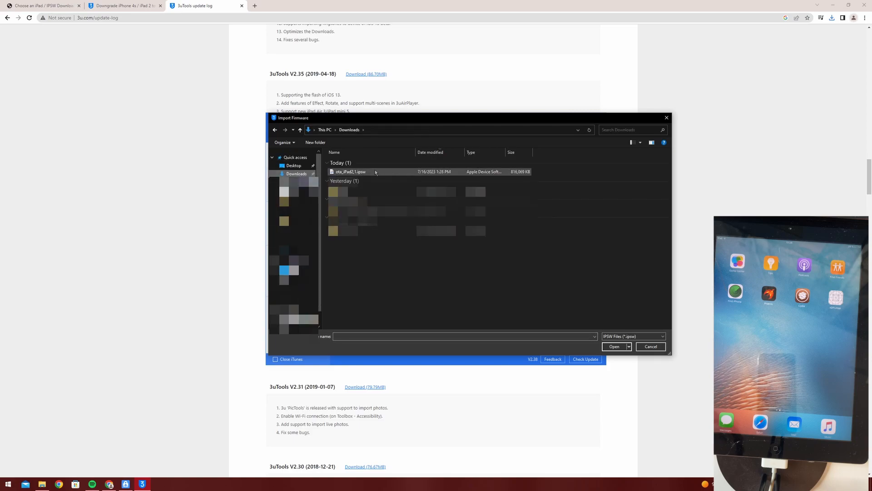
pyautogui.click(351, 171)
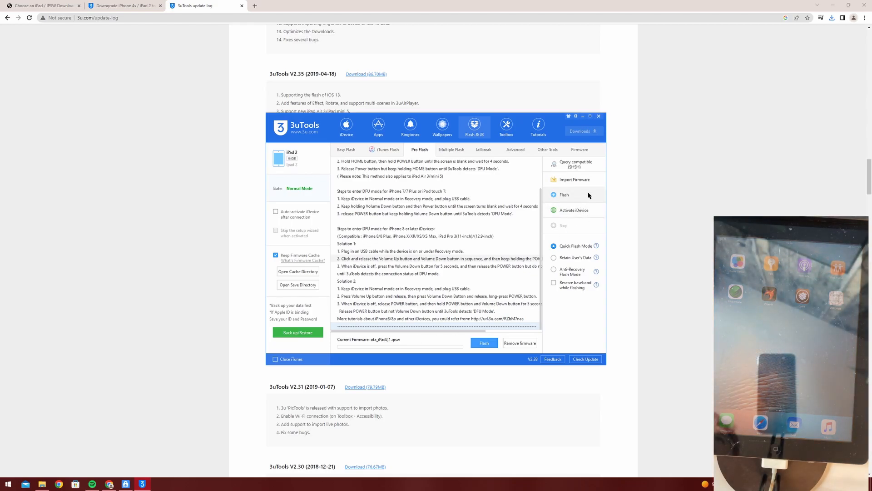
pyautogui.moveTo(561, 258)
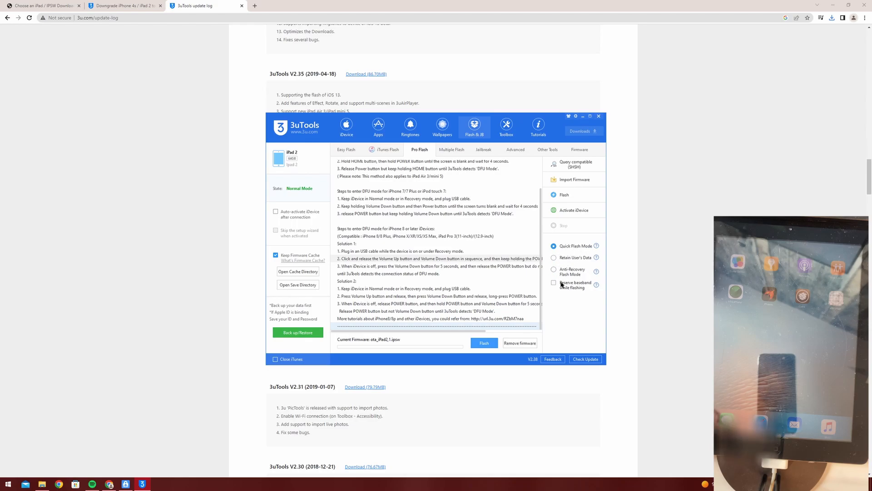
pyautogui.moveTo(554, 263)
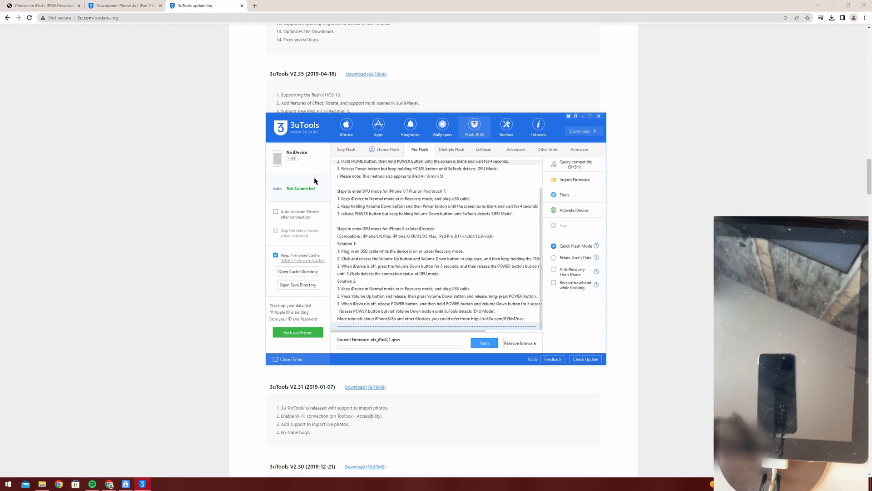
pyautogui.moveTo(315, 184)
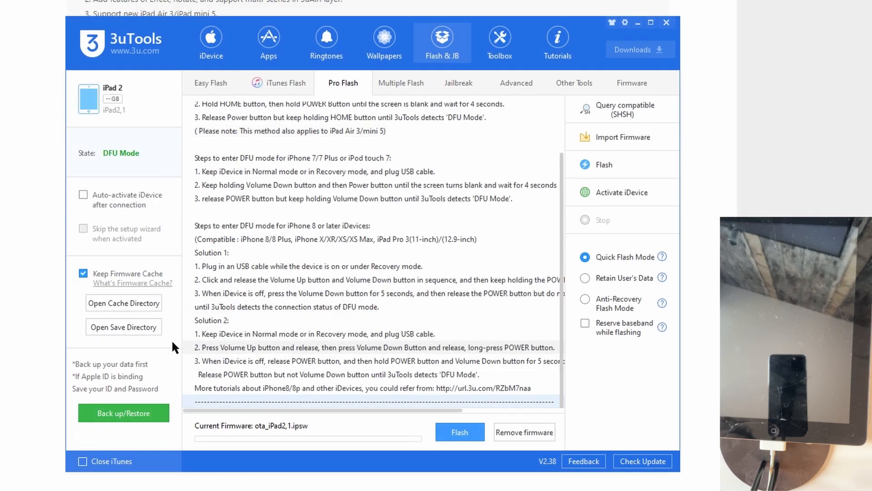
pyautogui.moveTo(360, 430)
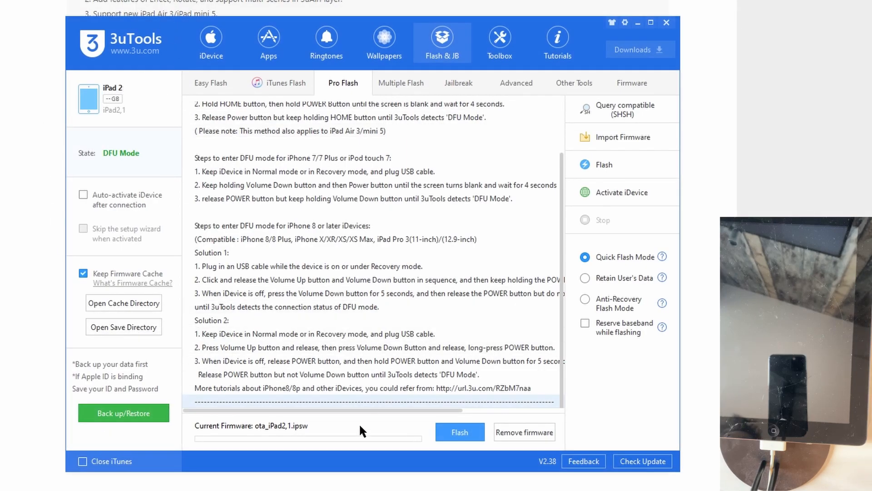
pyautogui.moveTo(279, 431)
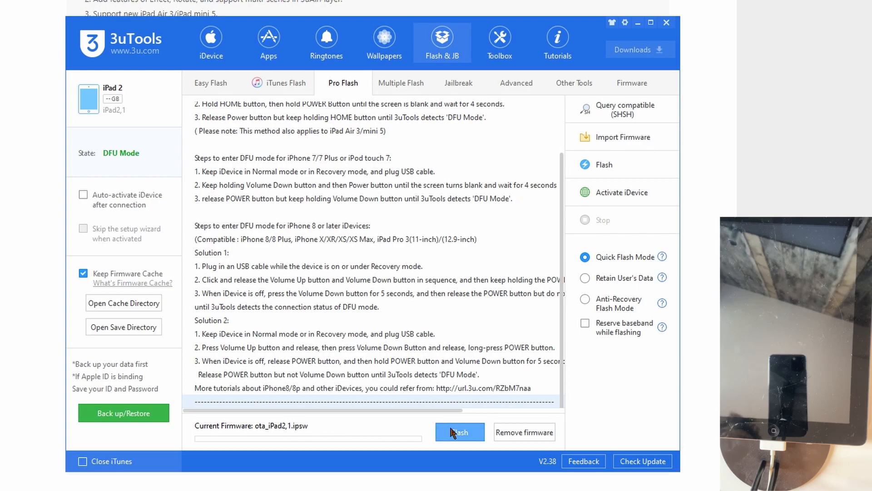
# Step: Start flashing the imported firmware and proceed past the custom firmware warning
pyautogui.click(460, 432)
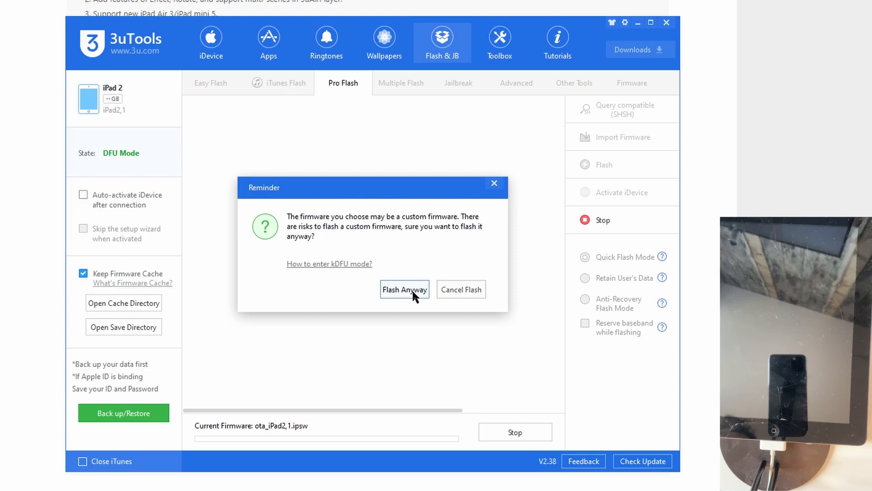
pyautogui.click(404, 289)
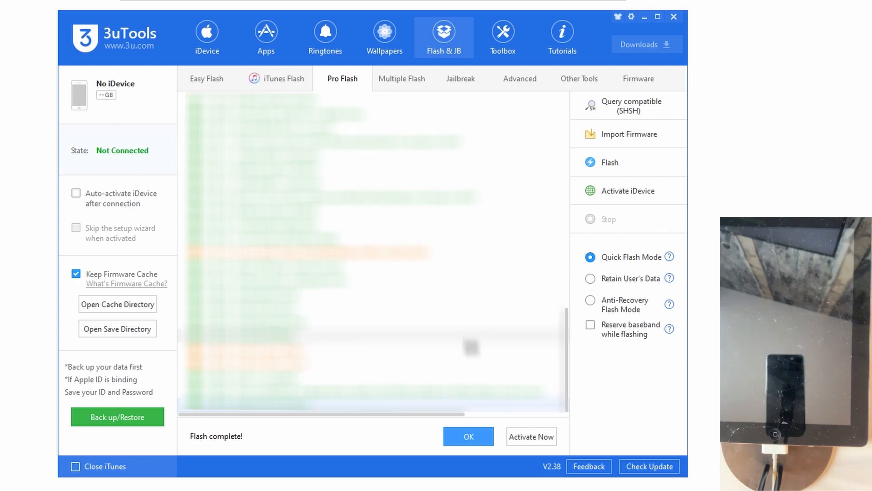
# Step: Acknowledge the Flash complete message while the iPad 2 reboots
pyautogui.click(469, 436)
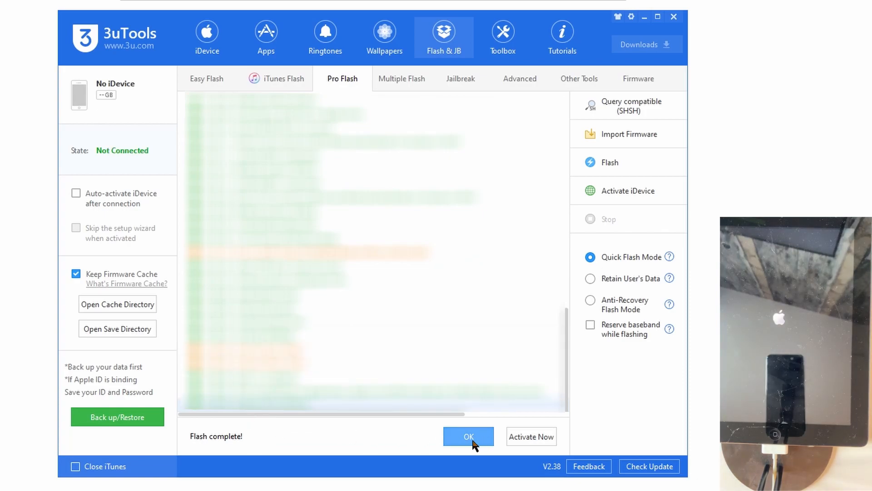
pyautogui.click(469, 436)
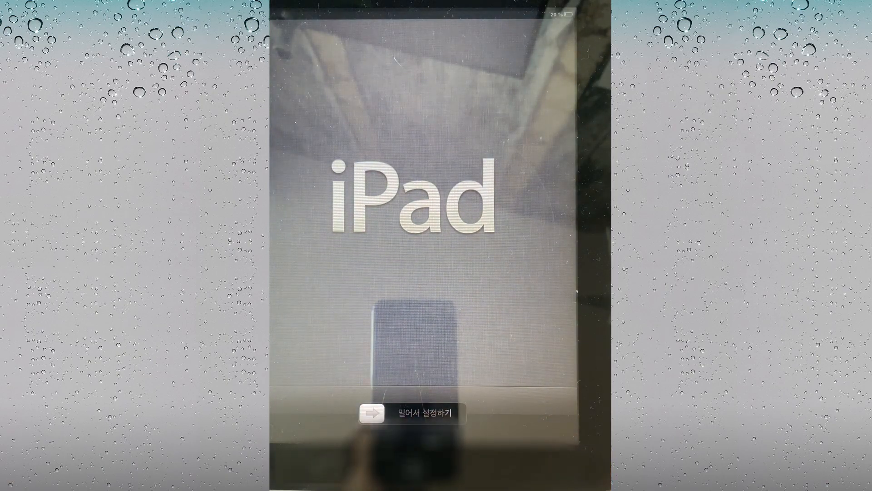
# Step: Slide to set up on the iPad lock screen to reach the iOS 6 Welcome language page
pyautogui.moveTo(372, 413); pyautogui.dragTo(556, 413)
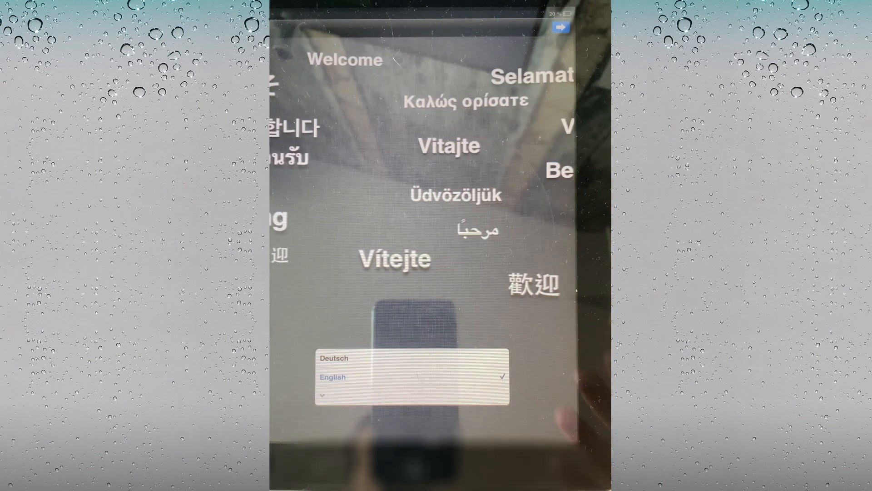